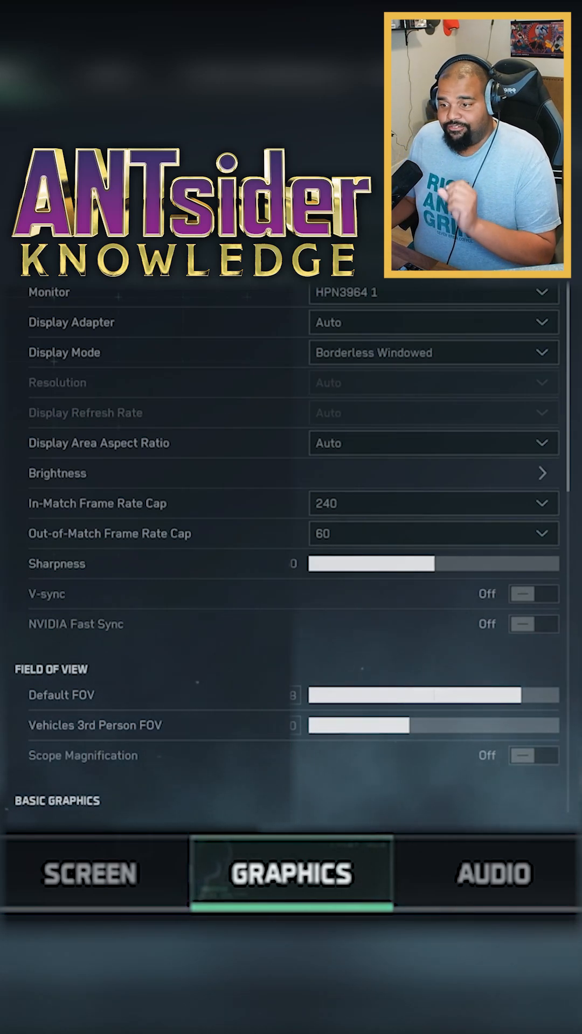
Step: Set Display Mode to Full Screen, leaving Resolution and Refresh Rate on Auto
click(433, 353)
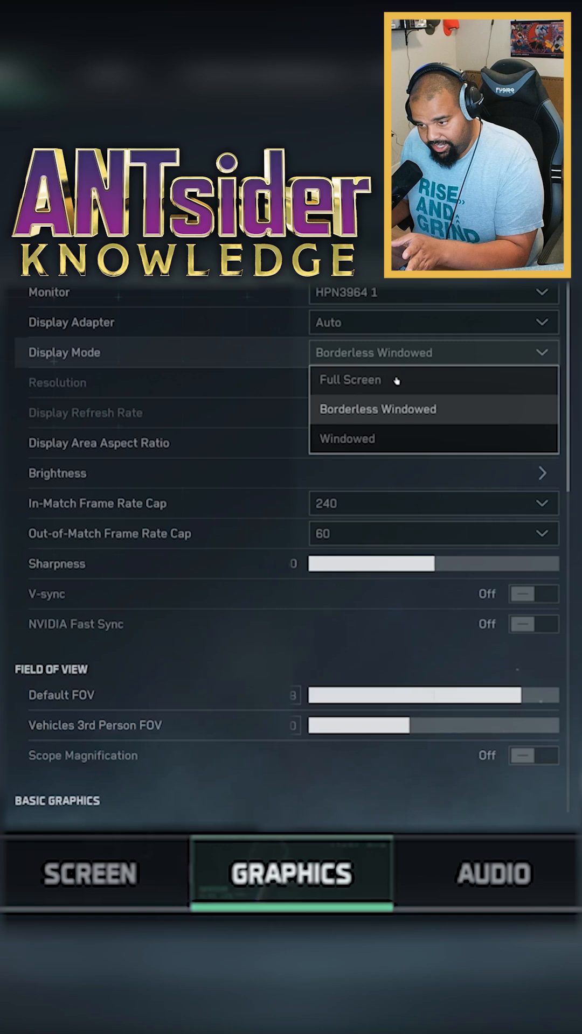
click(350, 379)
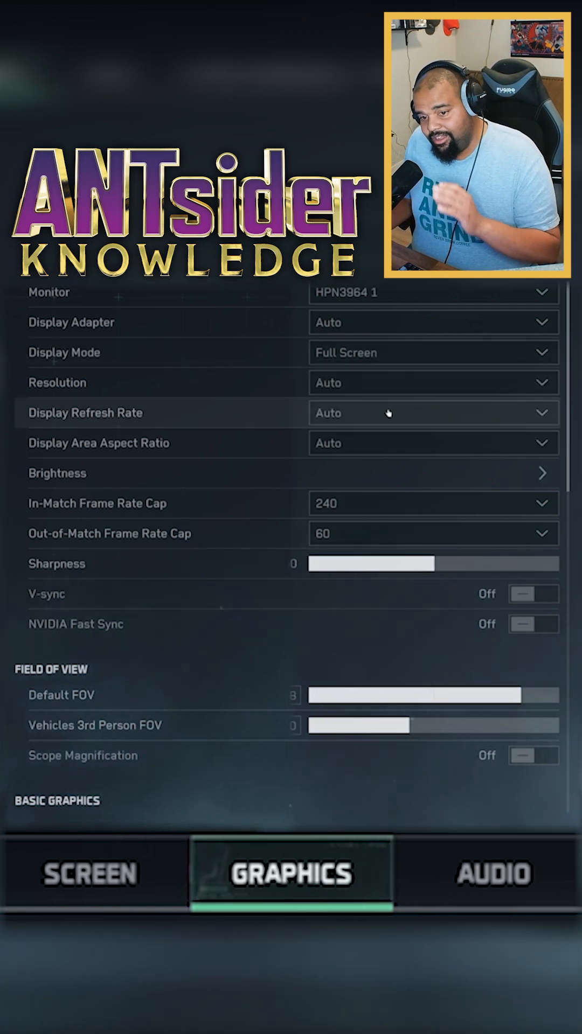
scroll(down, 3)
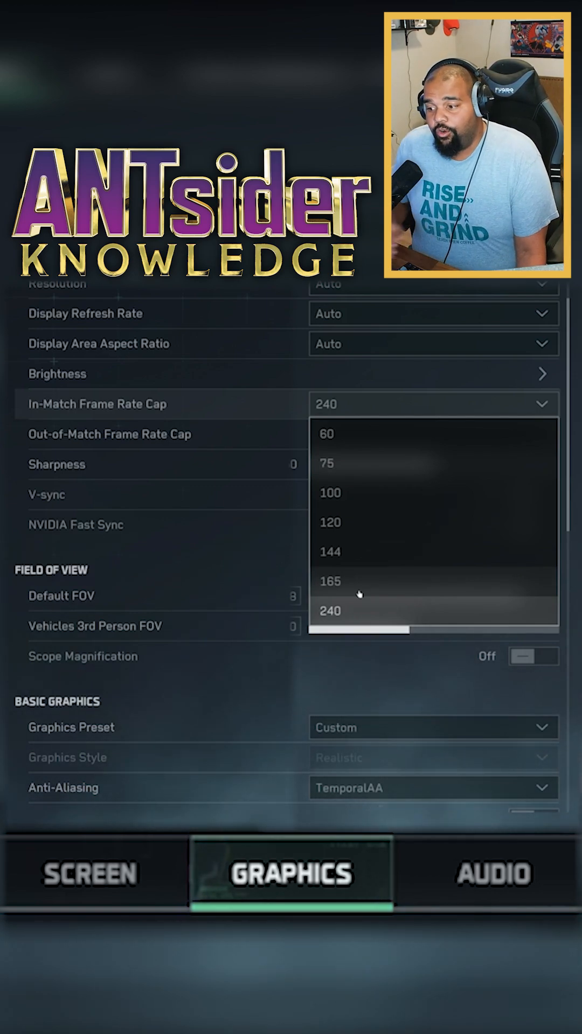
scroll(up, 3)
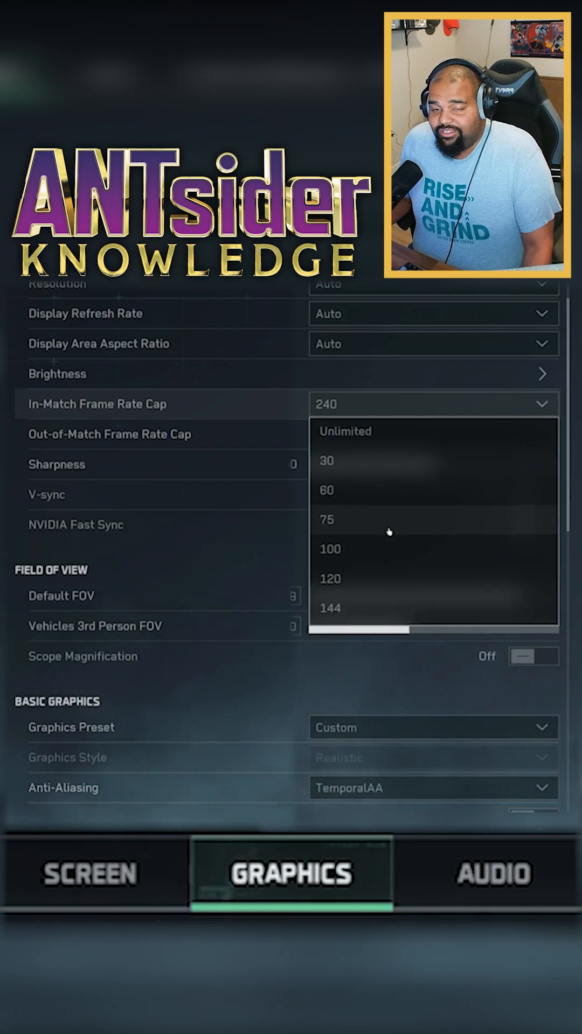
click(326, 490)
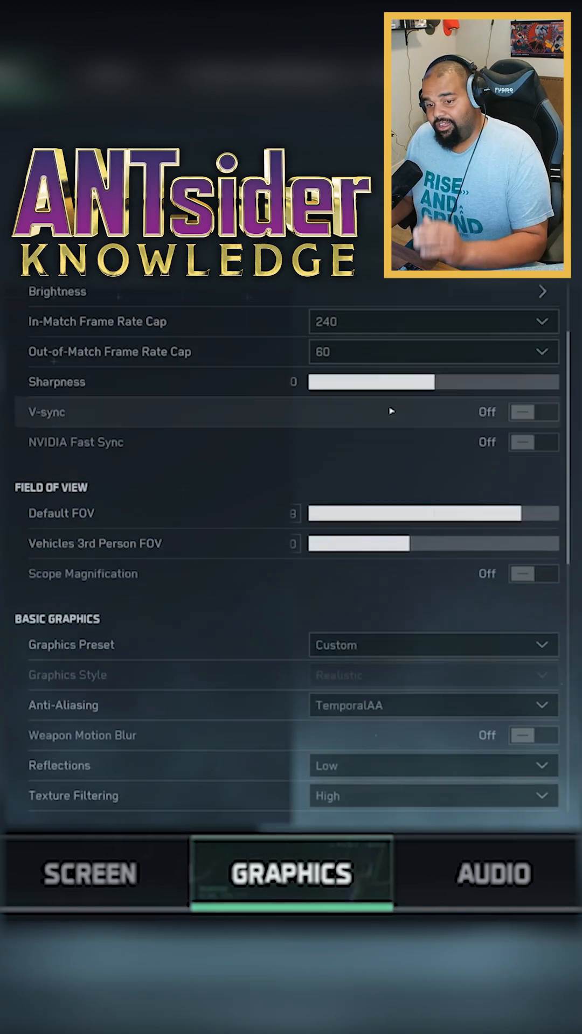
scroll(down, 3)
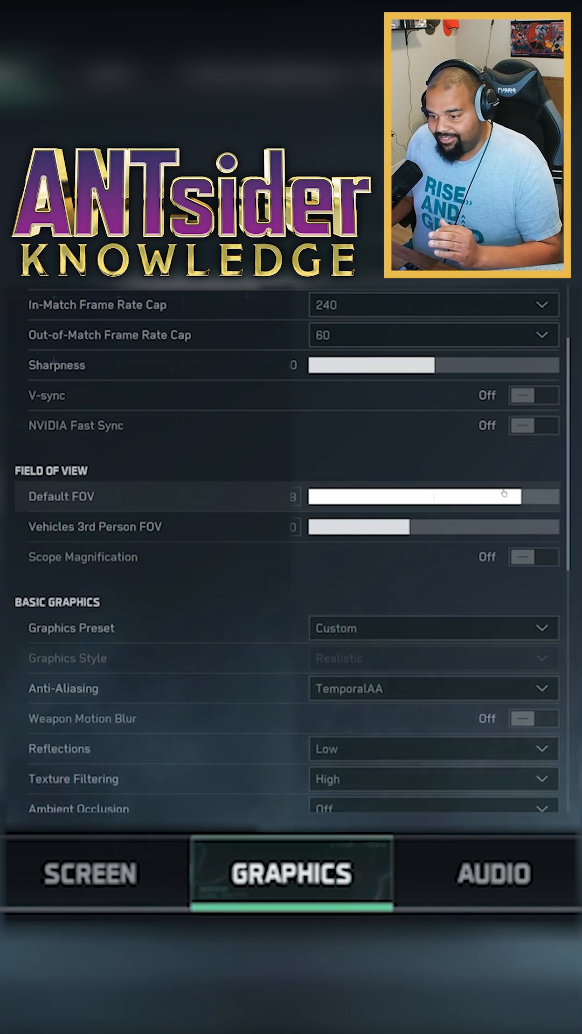
scroll(down, 3)
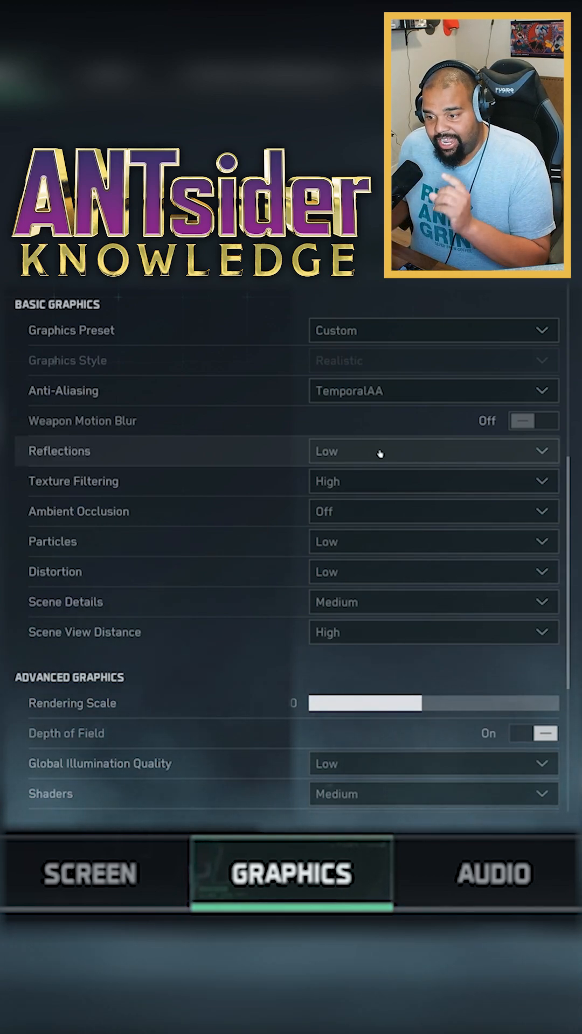
mouse_move(369, 571)
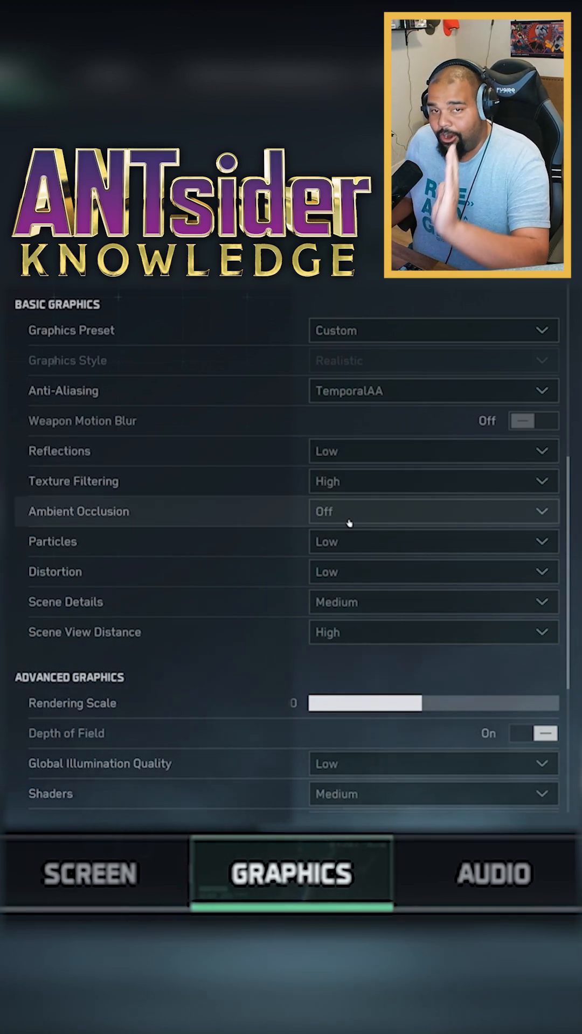
mouse_move(354, 549)
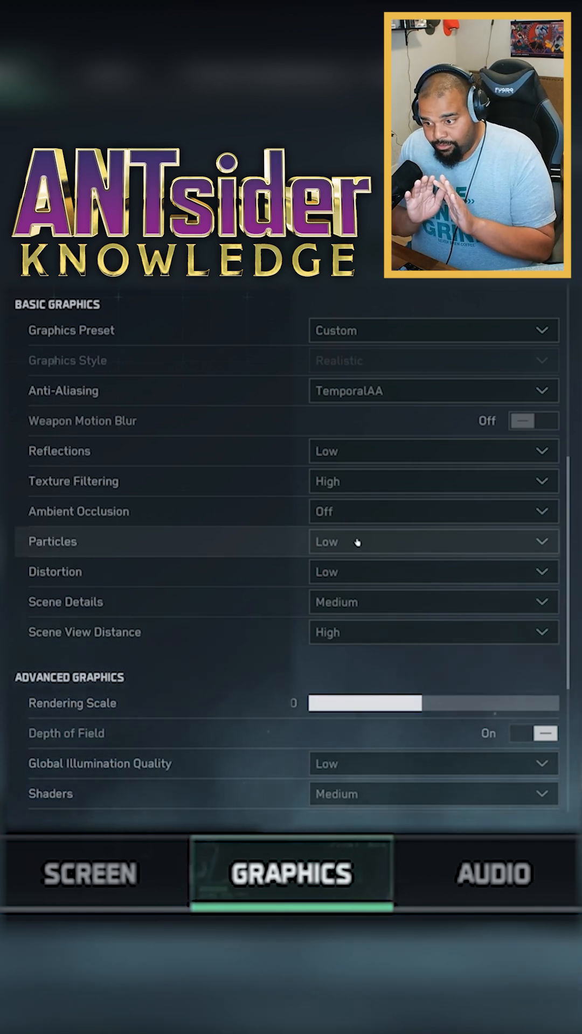
mouse_move(348, 522)
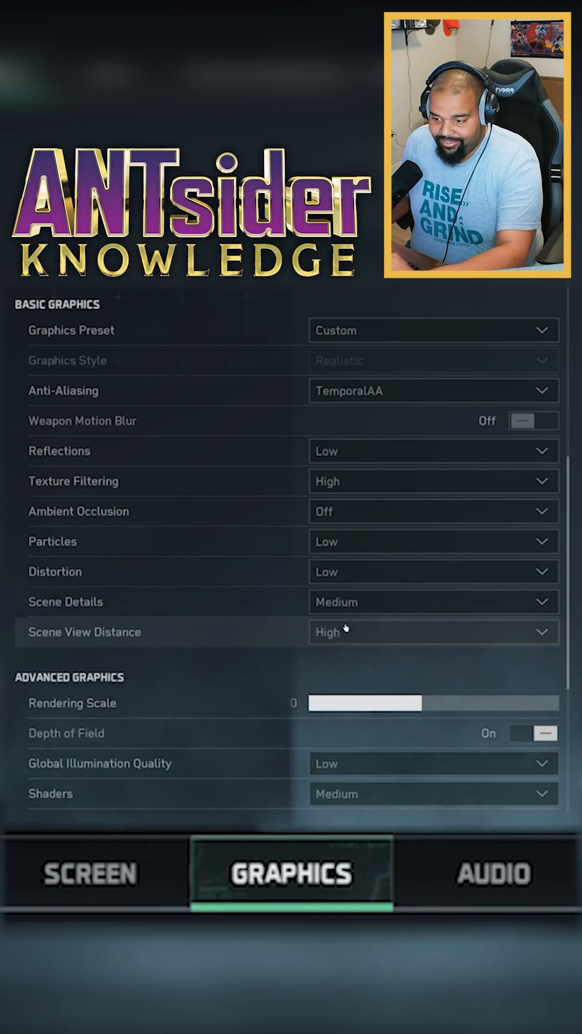
scroll(down, 3)
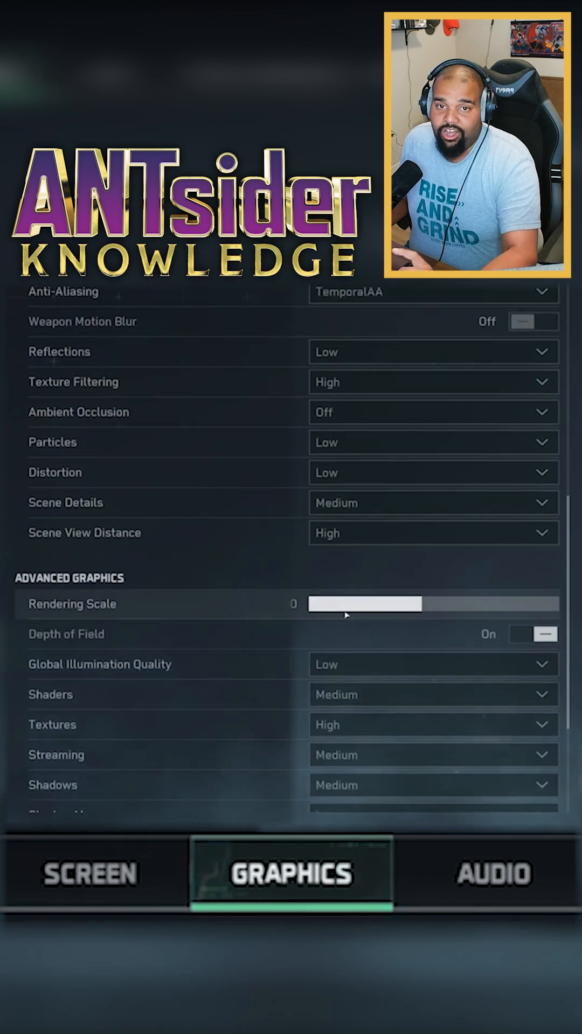
scroll(down, 3)
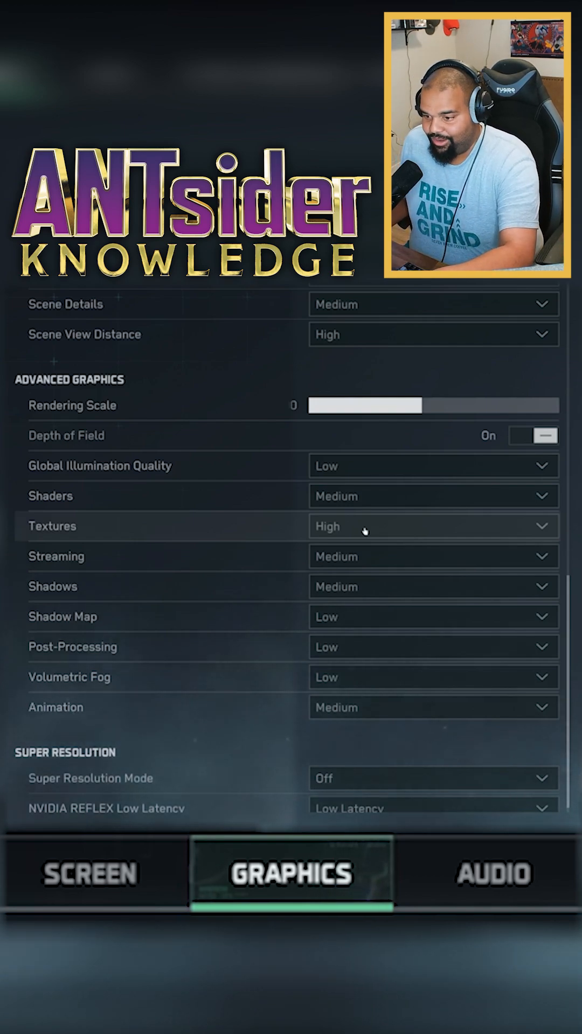
click(432, 527)
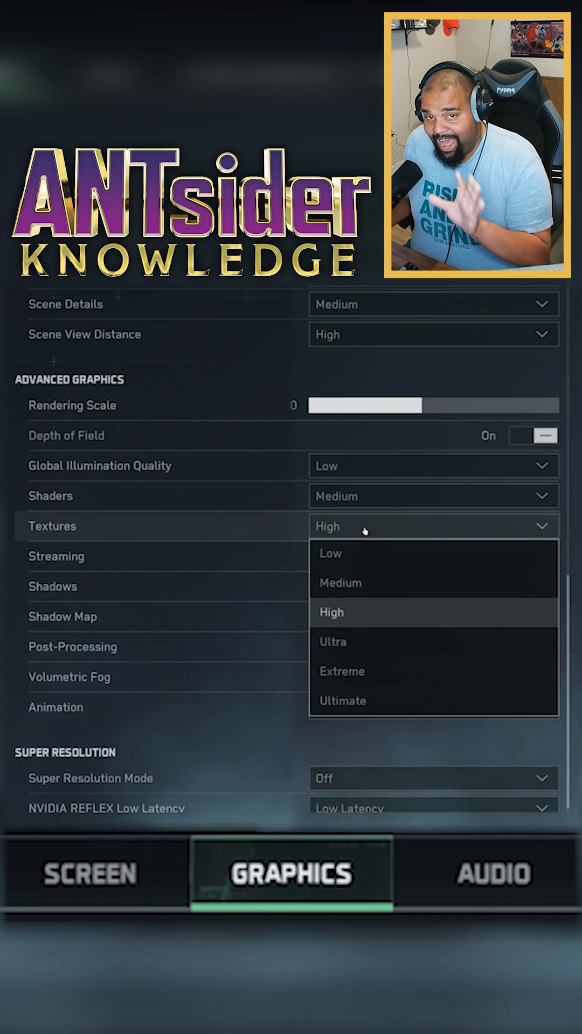
click(331, 612)
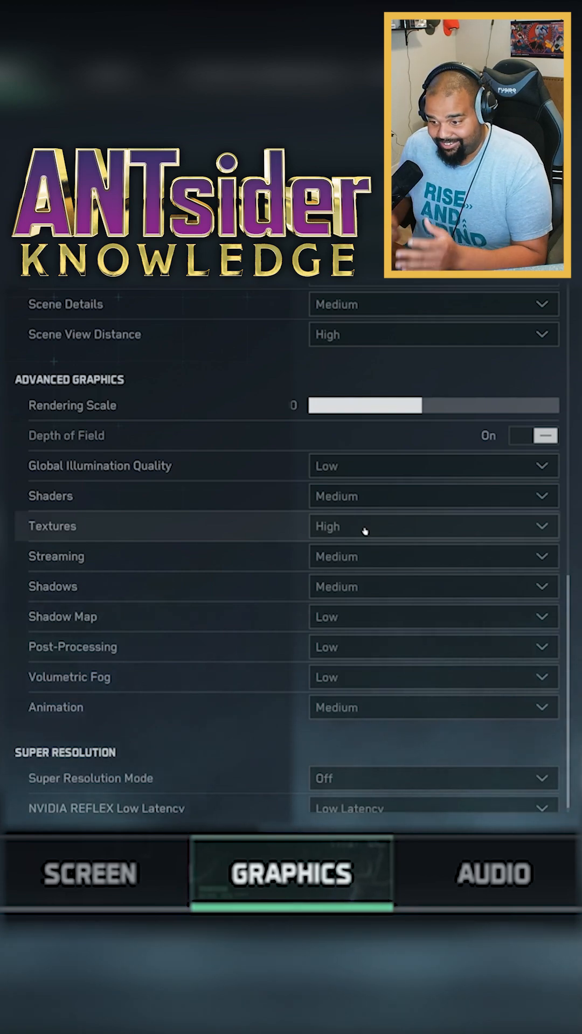
scroll(down, 3)
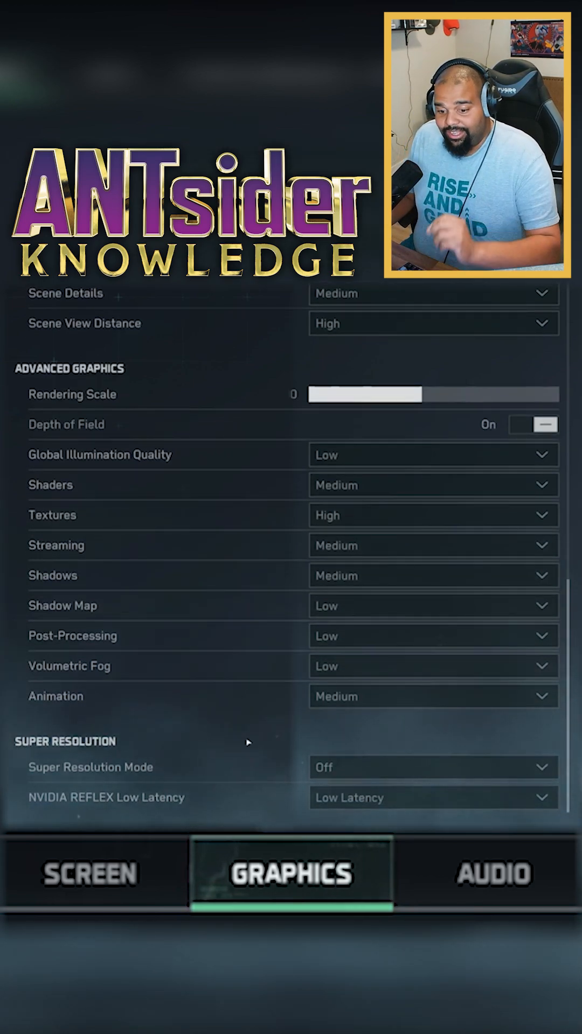
click(433, 767)
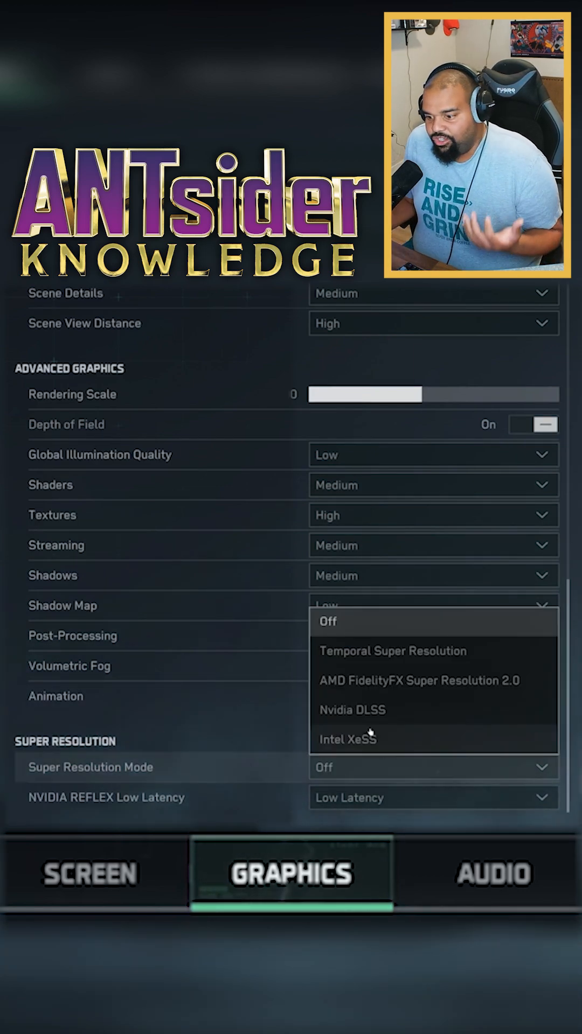
mouse_move(380, 721)
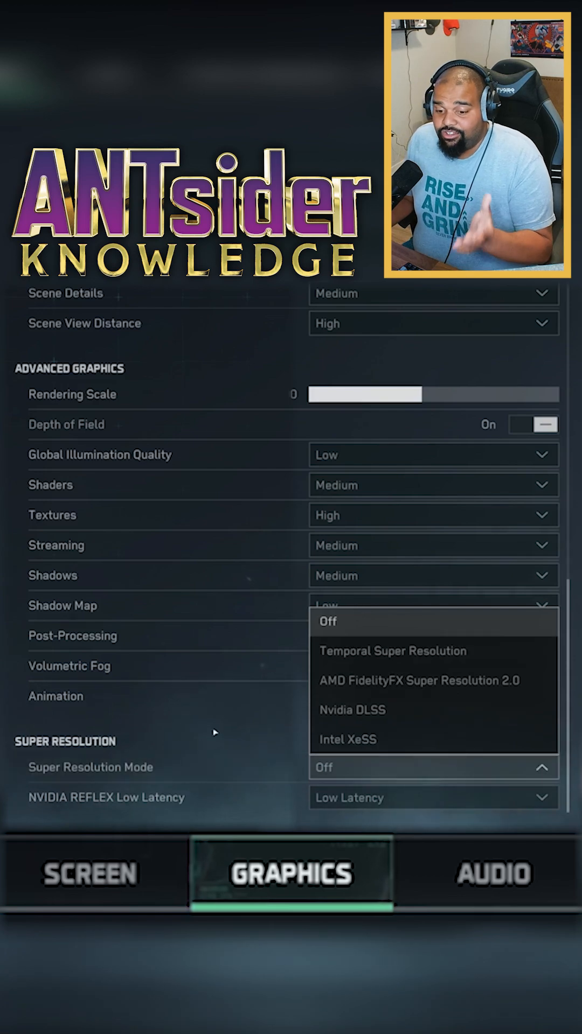
click(432, 797)
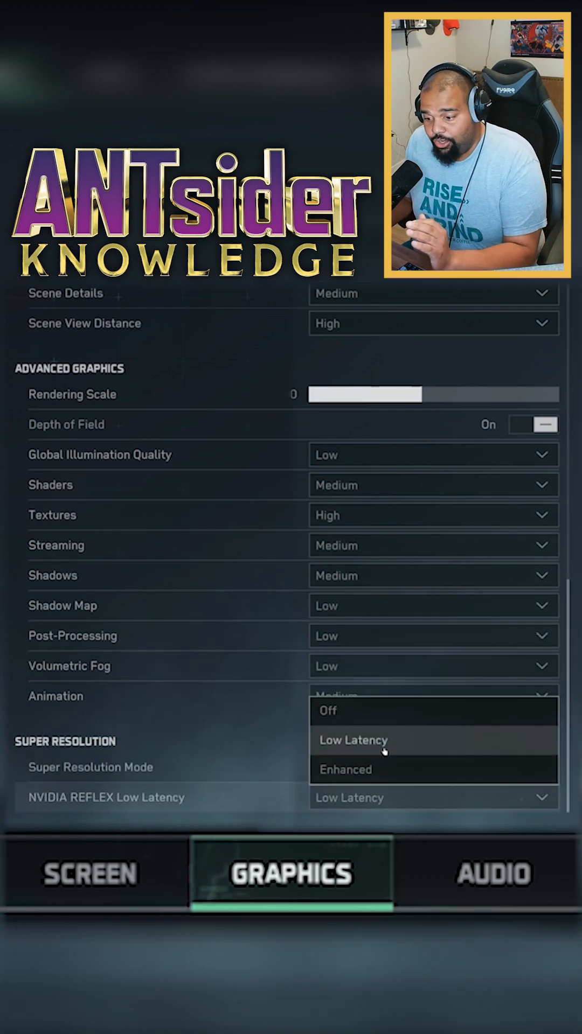